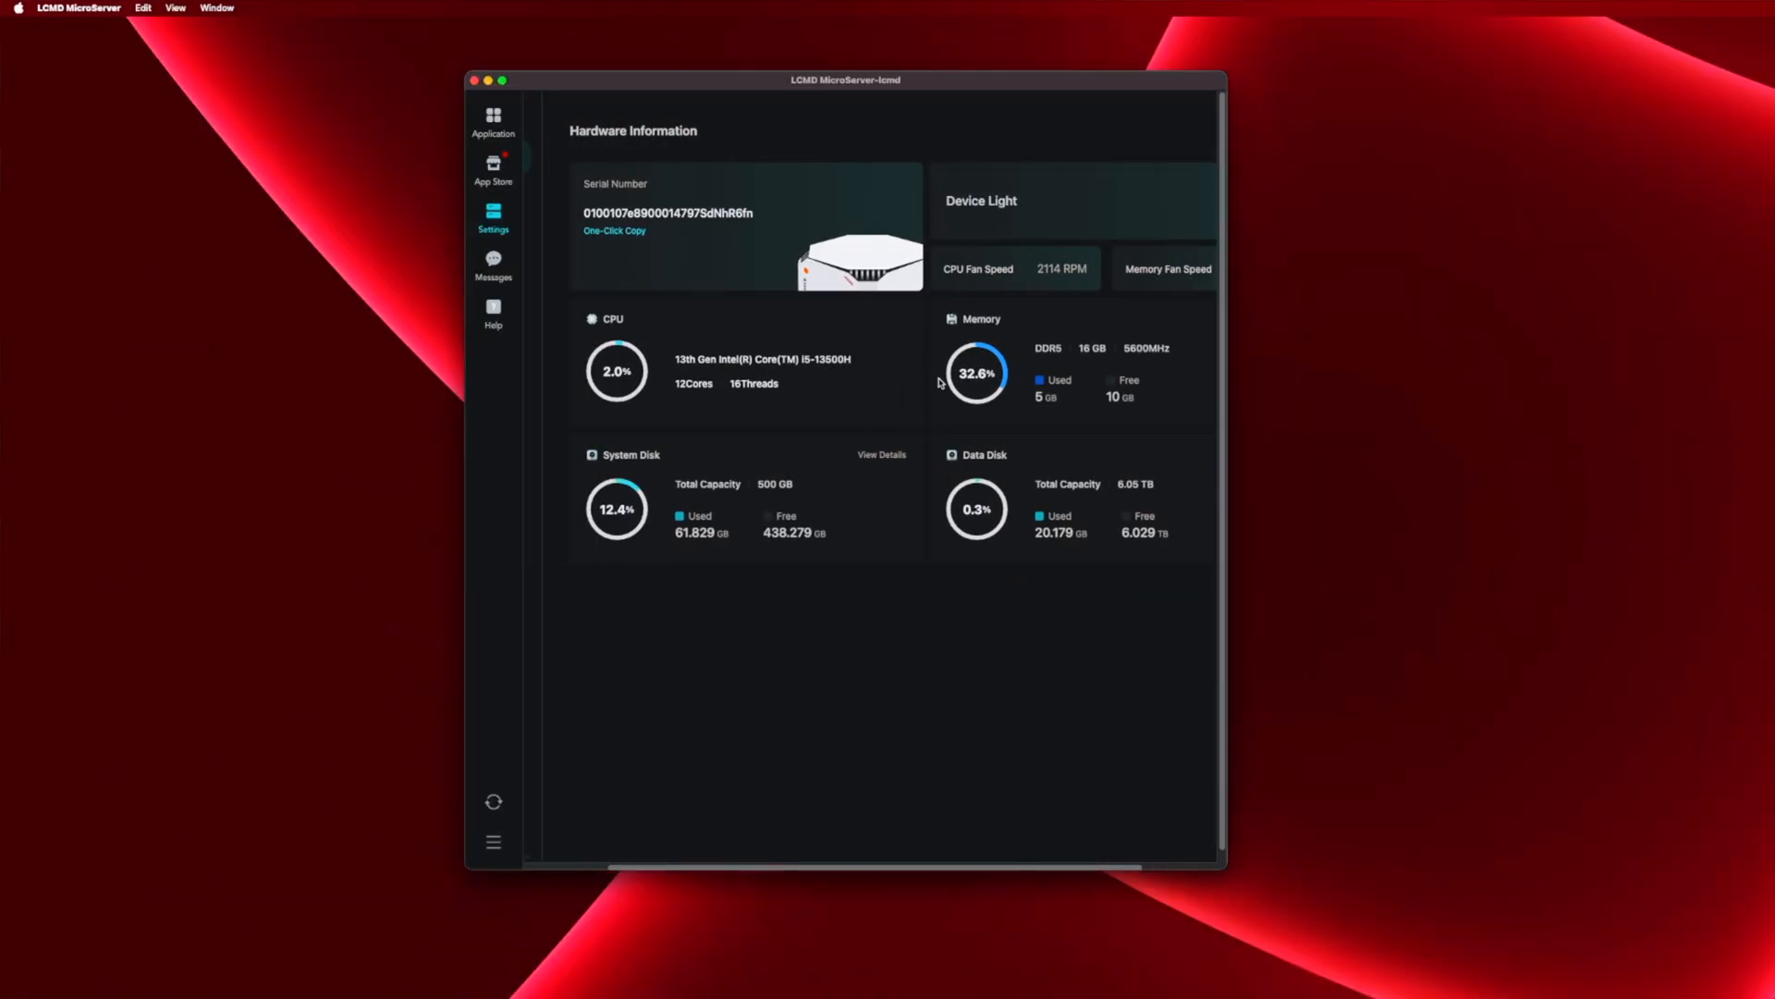
# - Bring up the shop.lcmd.cloud comparison table for the NVIDIA Jetson AGX option in Chrome
pyautogui.click(1162, 200)
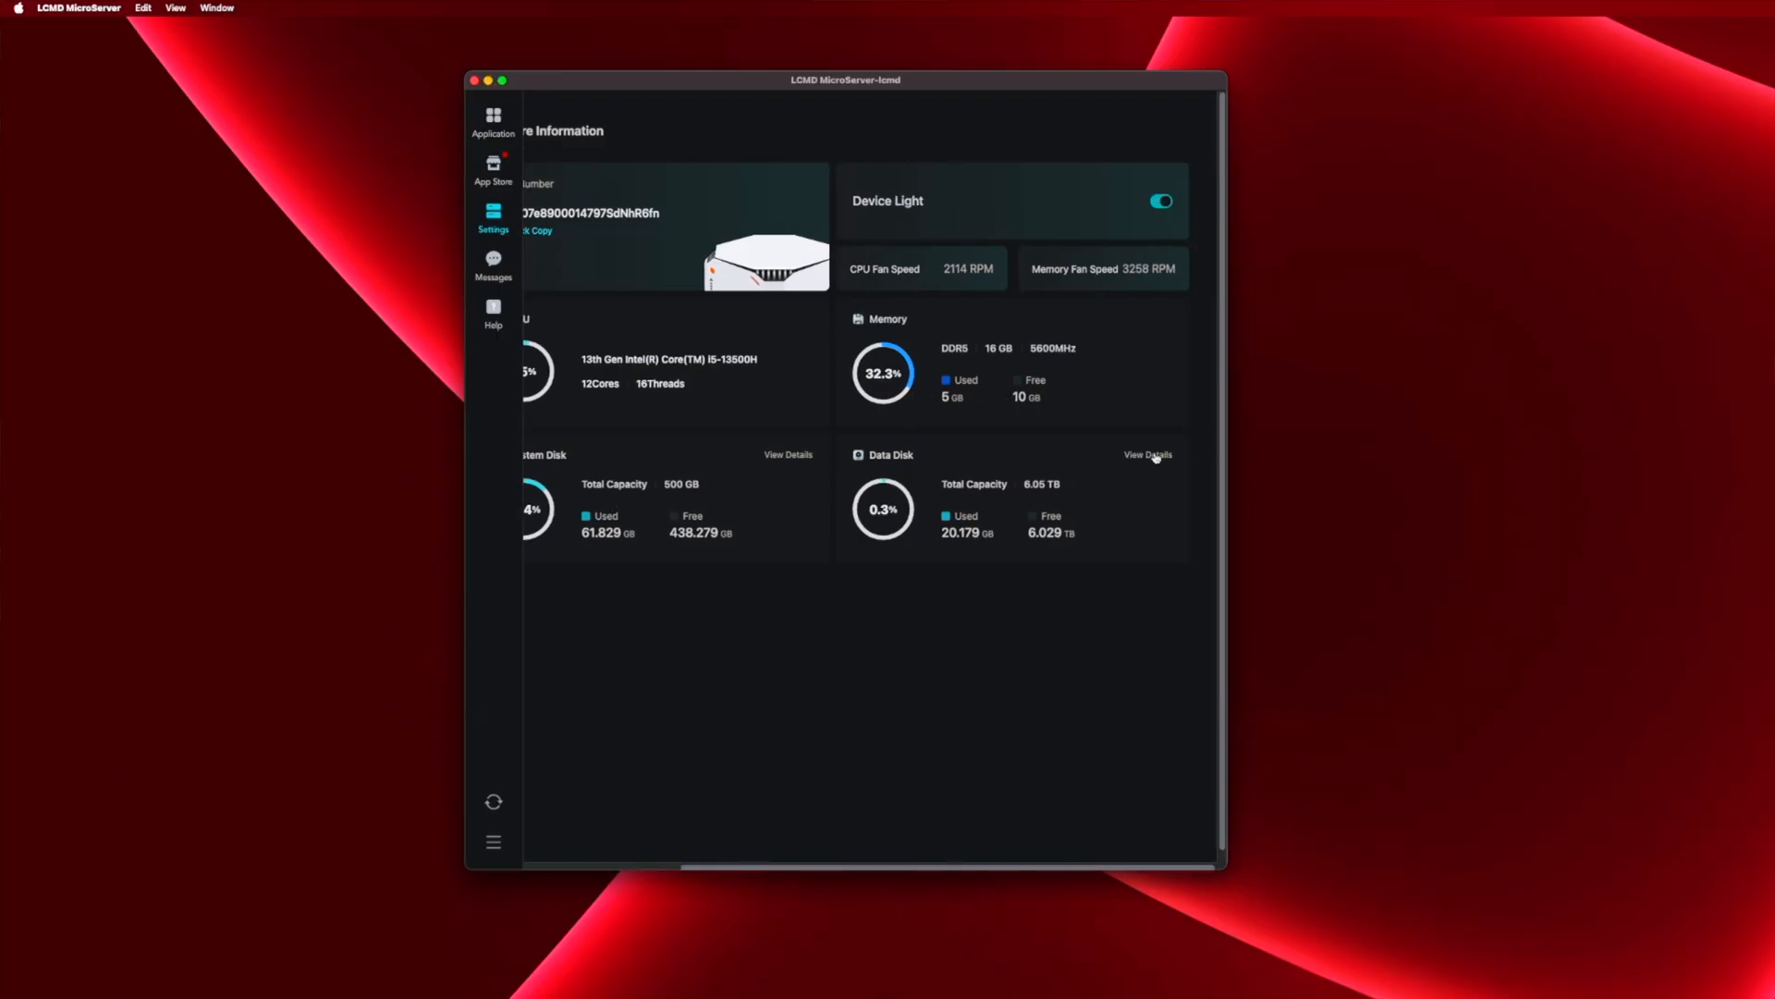
pyautogui.click(1147, 455)
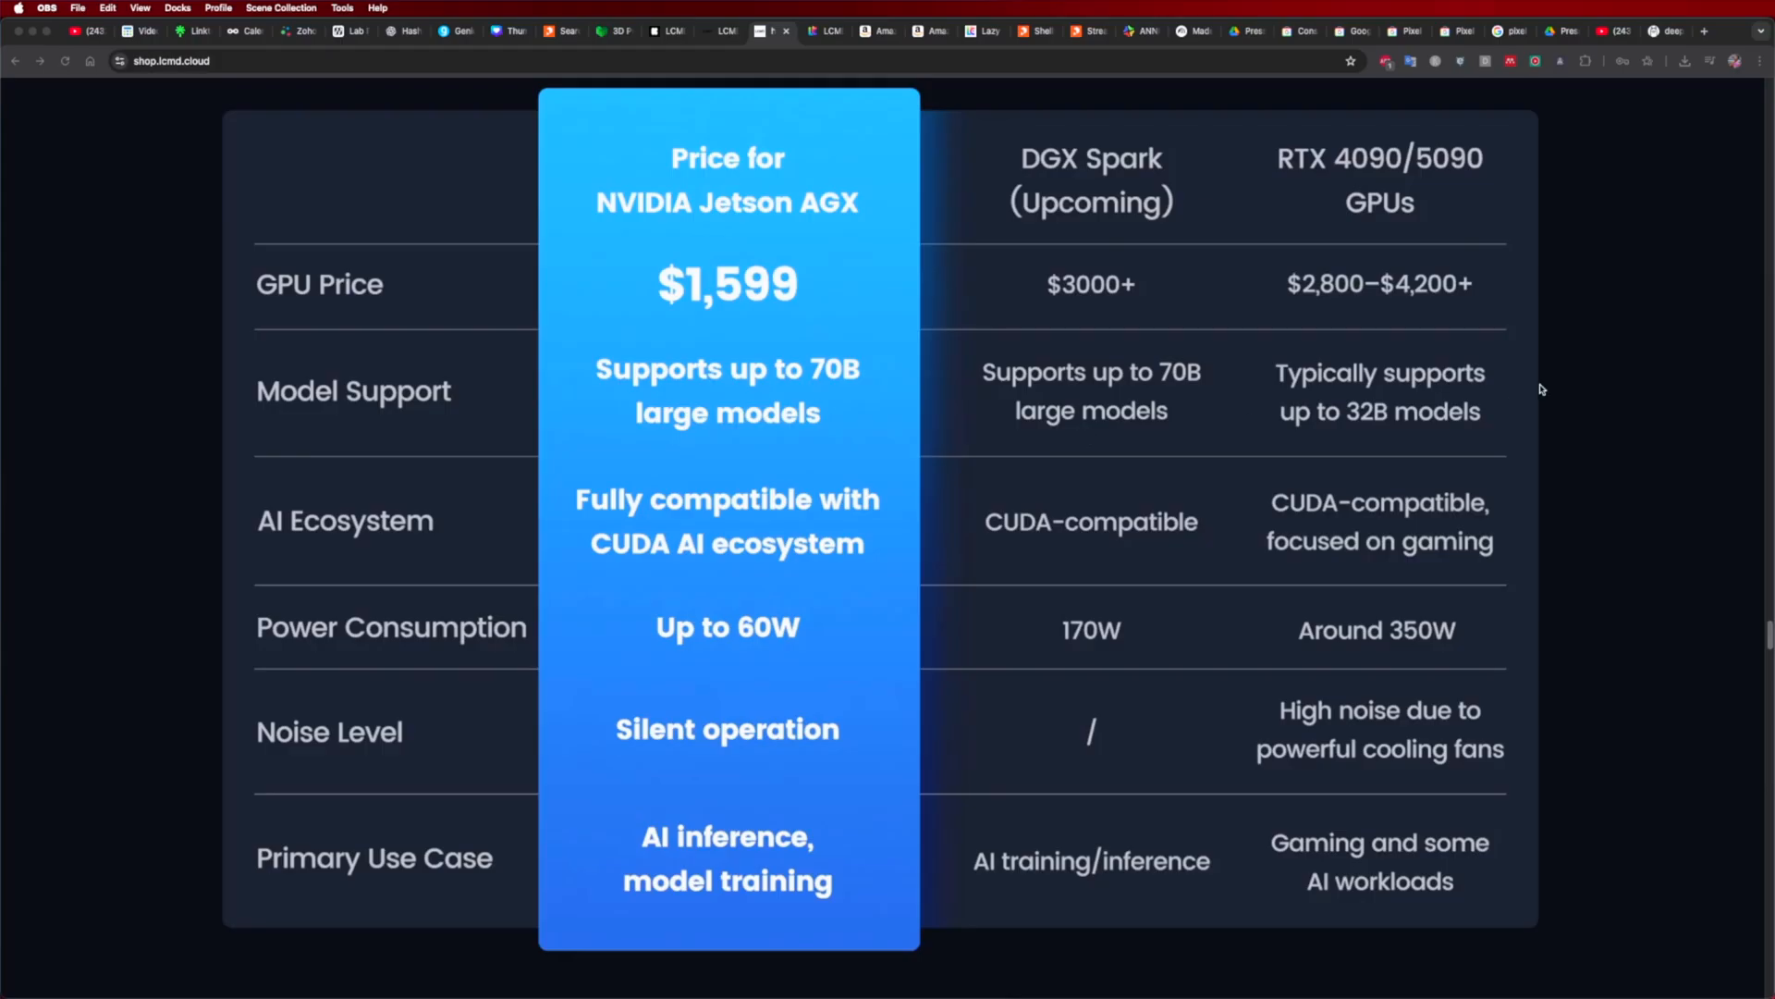
pyautogui.moveTo(1641, 479)
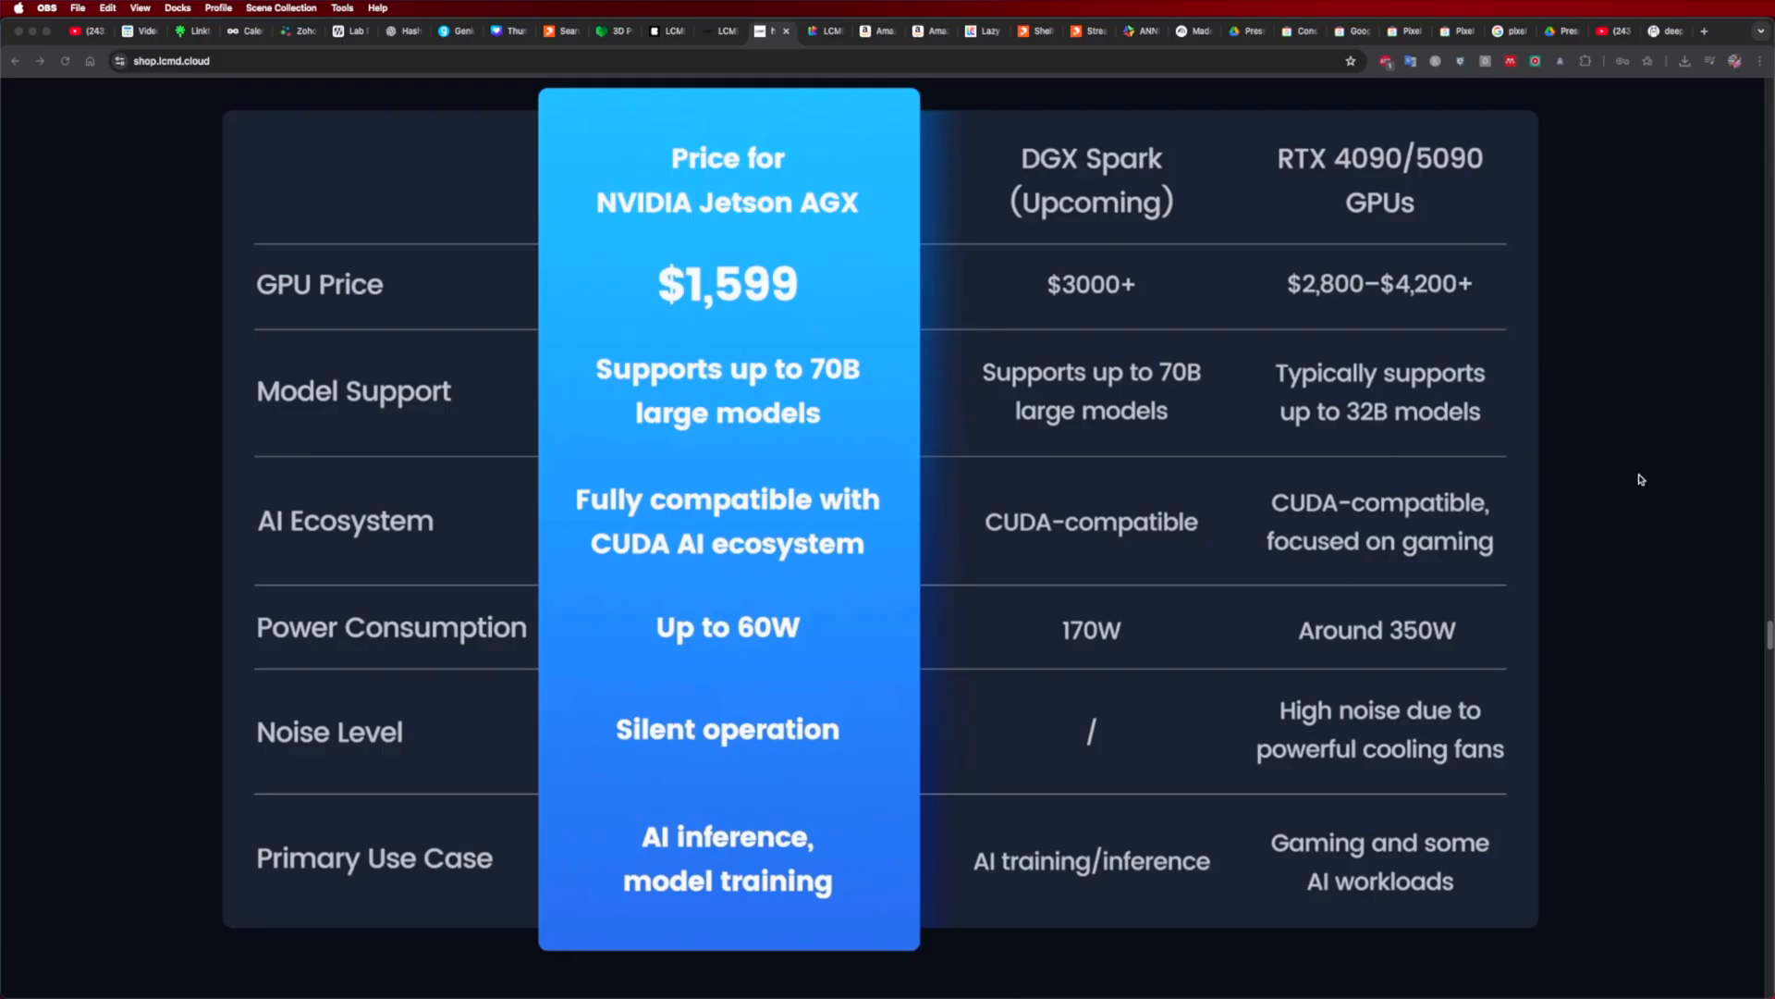
pyautogui.moveTo(1302, 155)
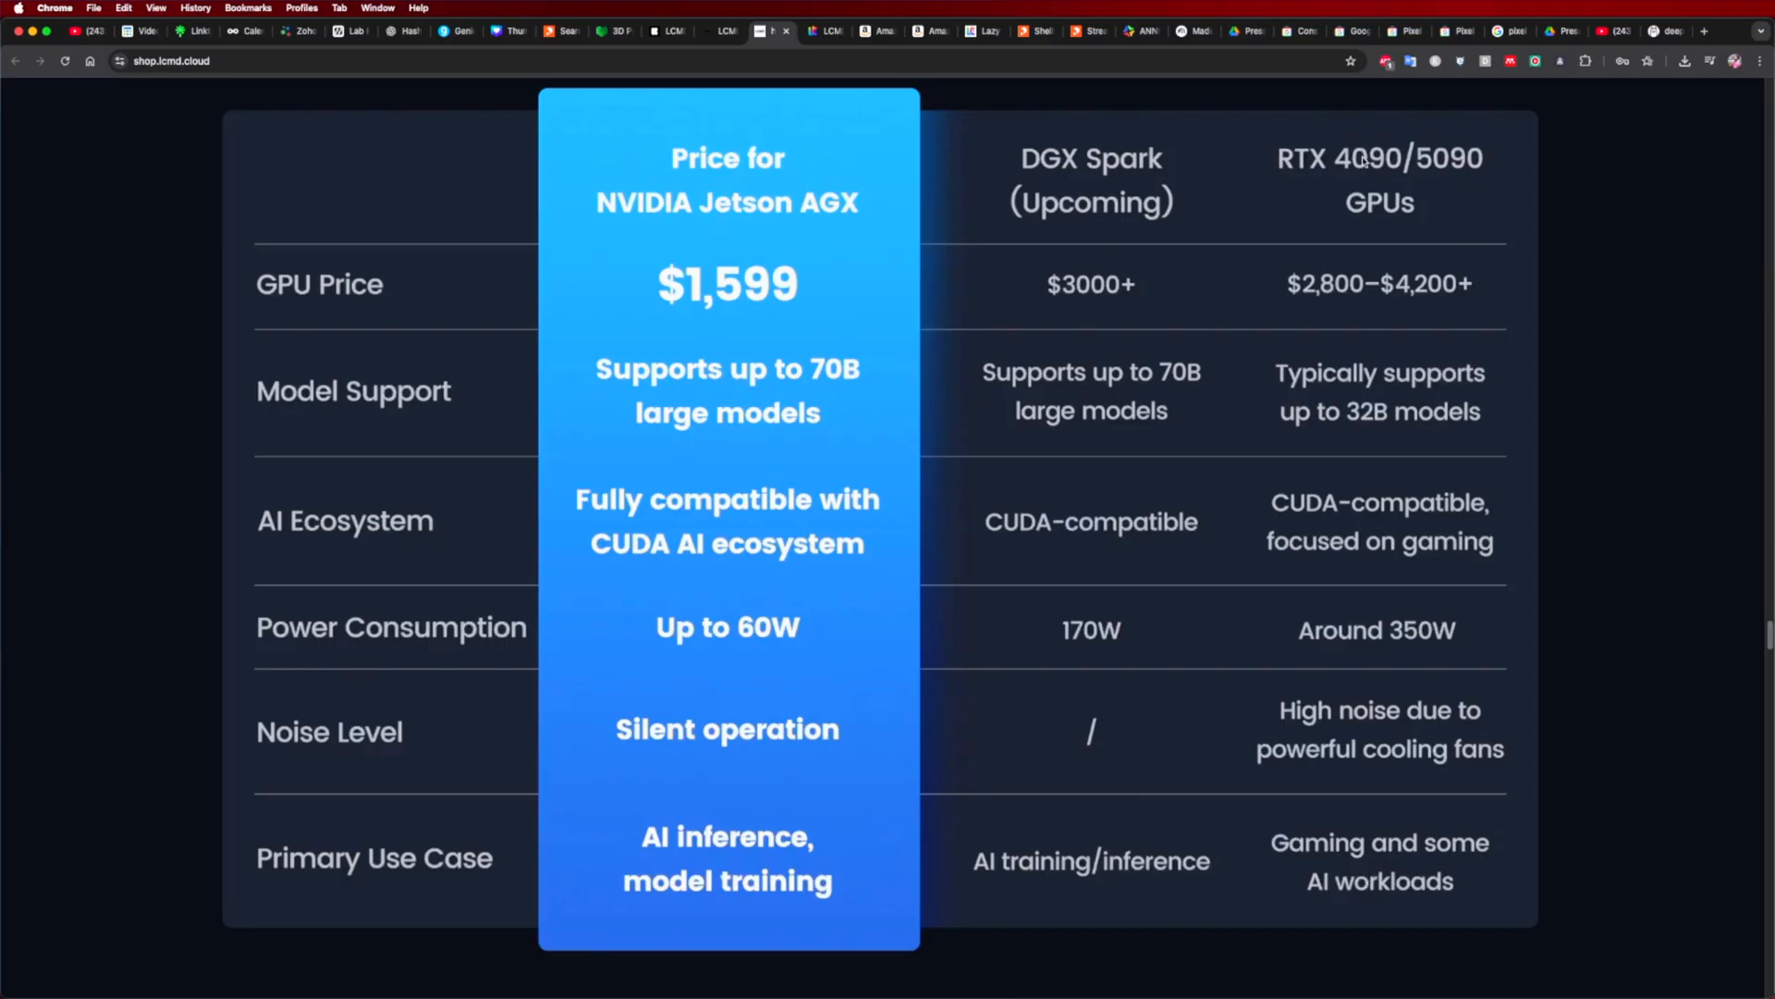
pyautogui.moveTo(1273, 371)
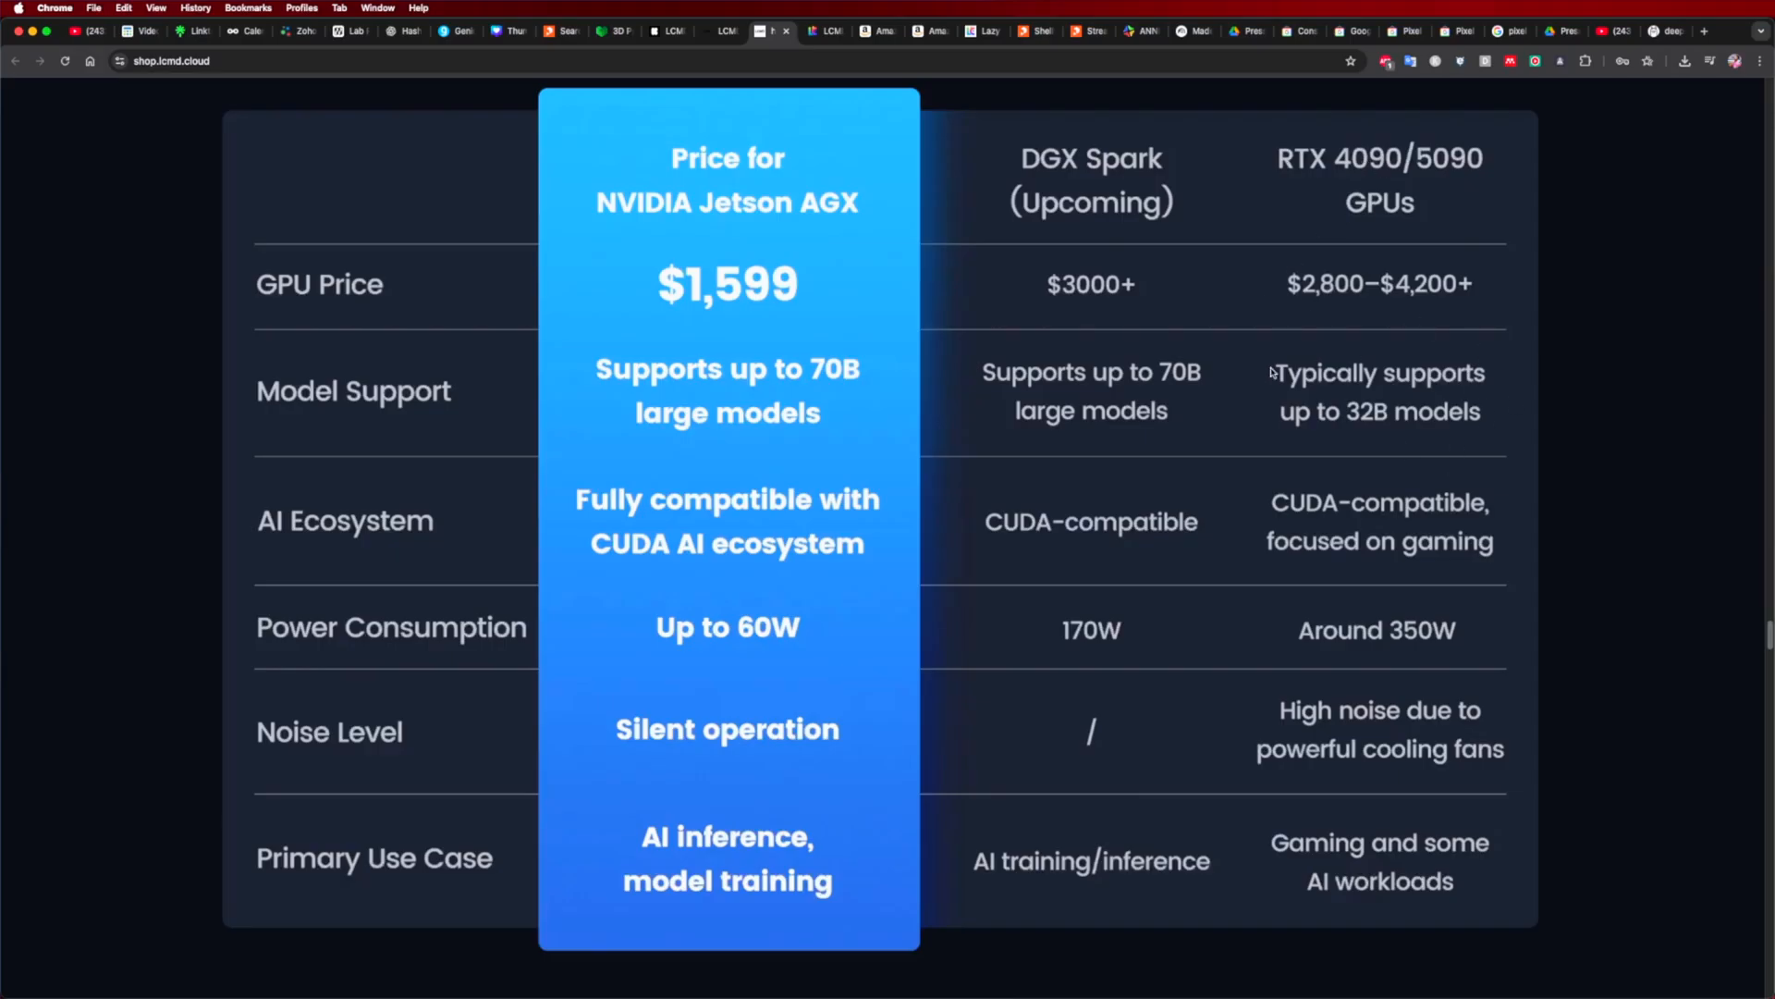